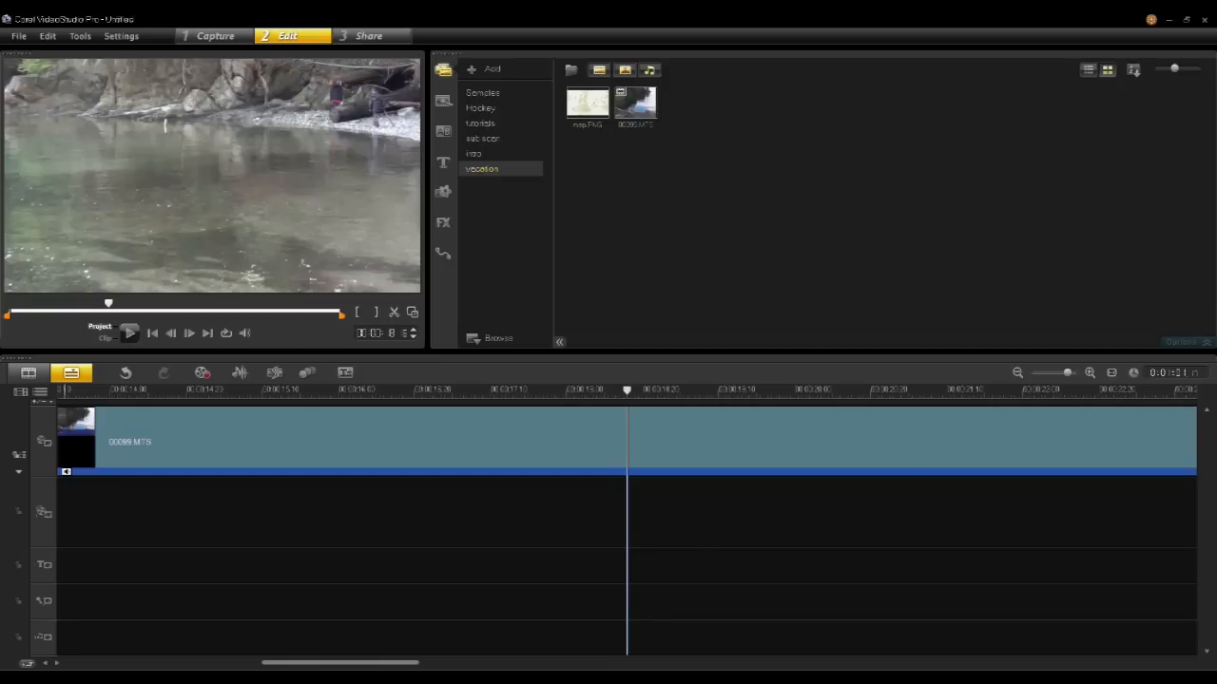
mouse_move(182, 250)
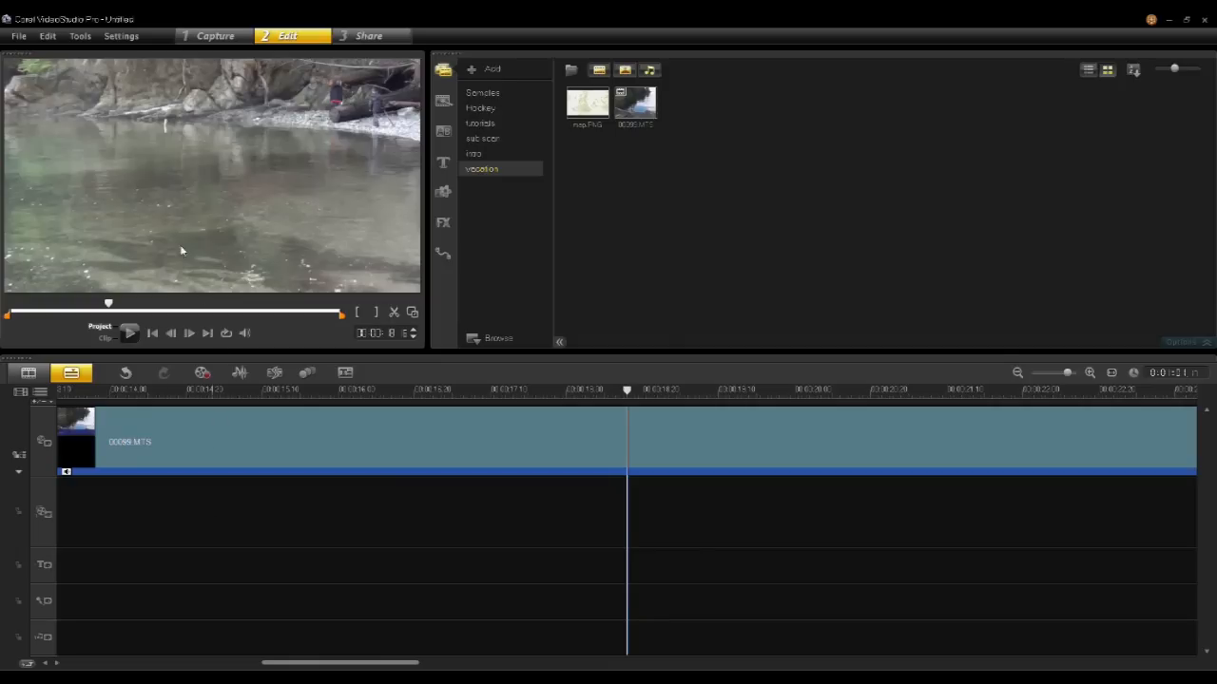
mouse_move(194, 271)
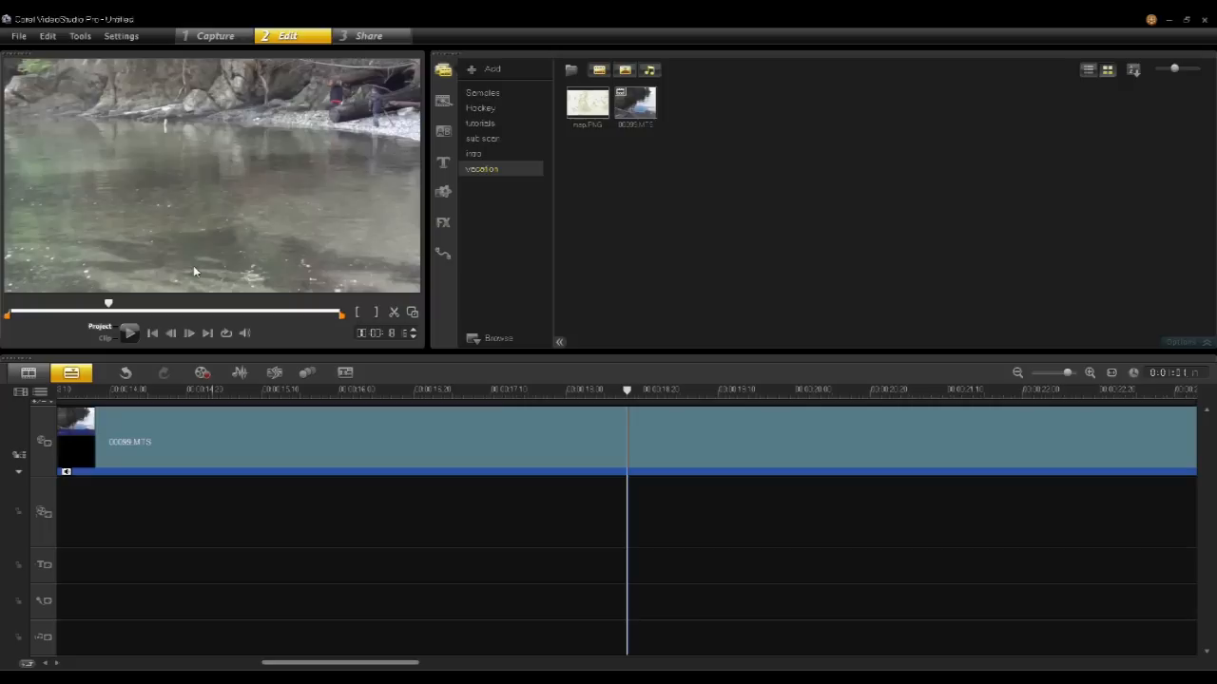
mouse_move(595, 227)
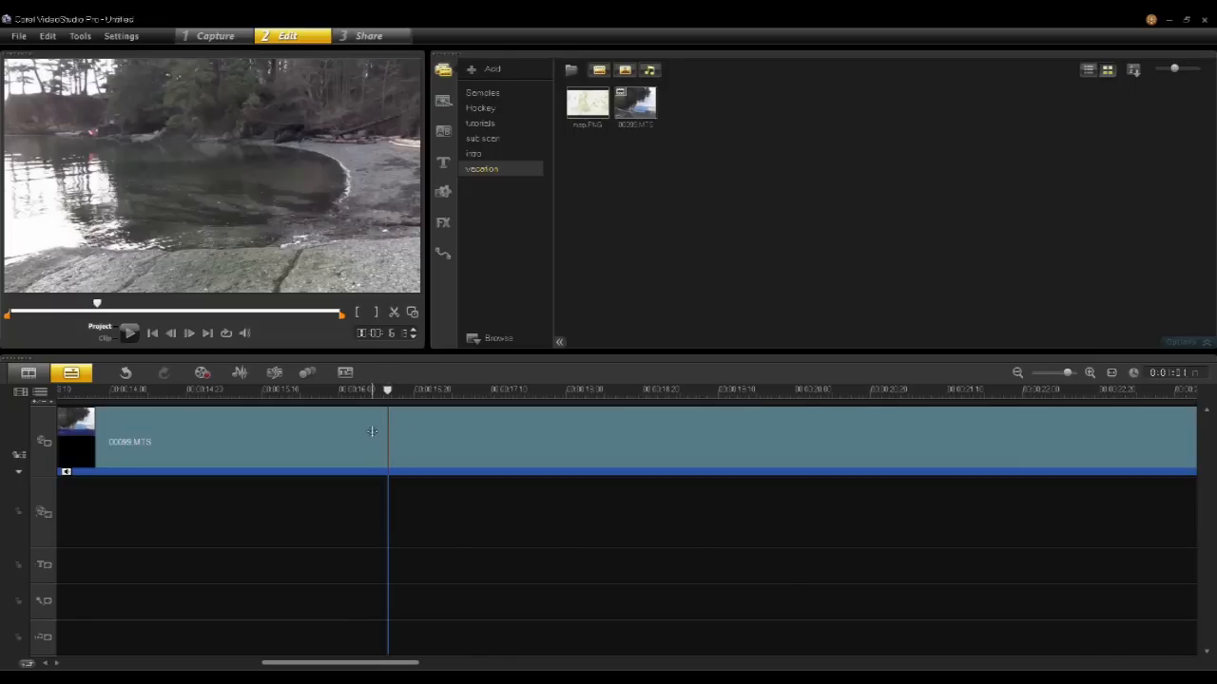
mouse_move(390, 391)
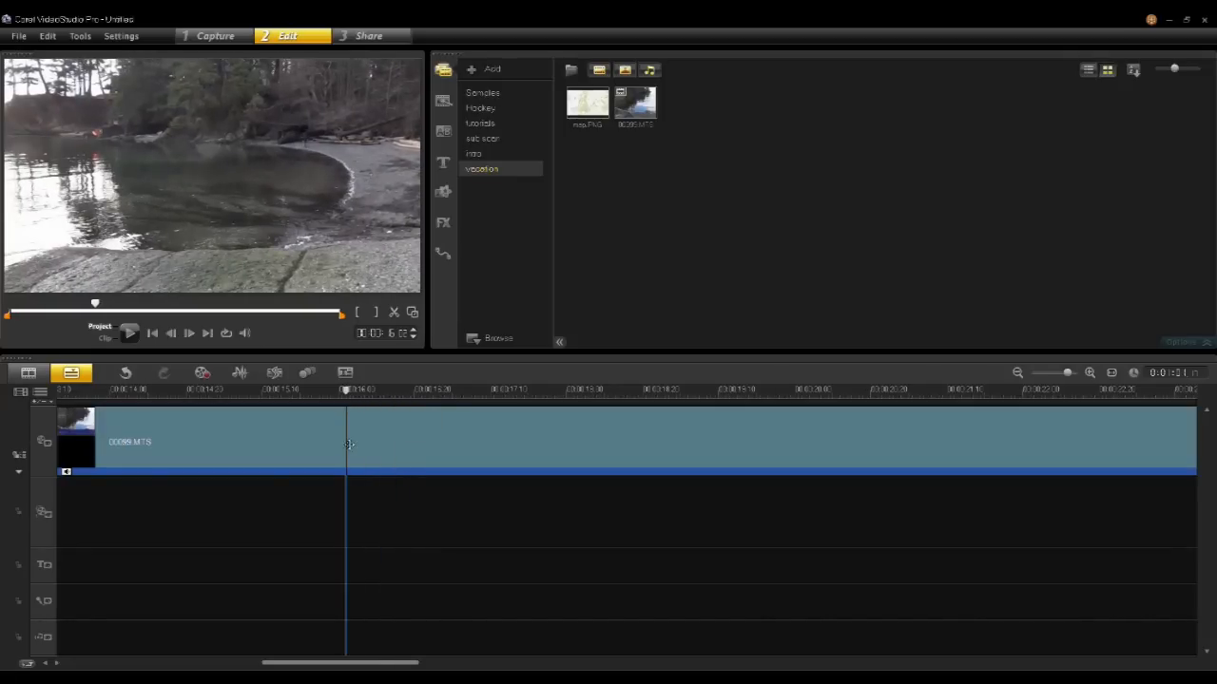
Split the 00099.MTS lakeside clip into three parts and select the middle piece
drag(345, 389, 318, 390)
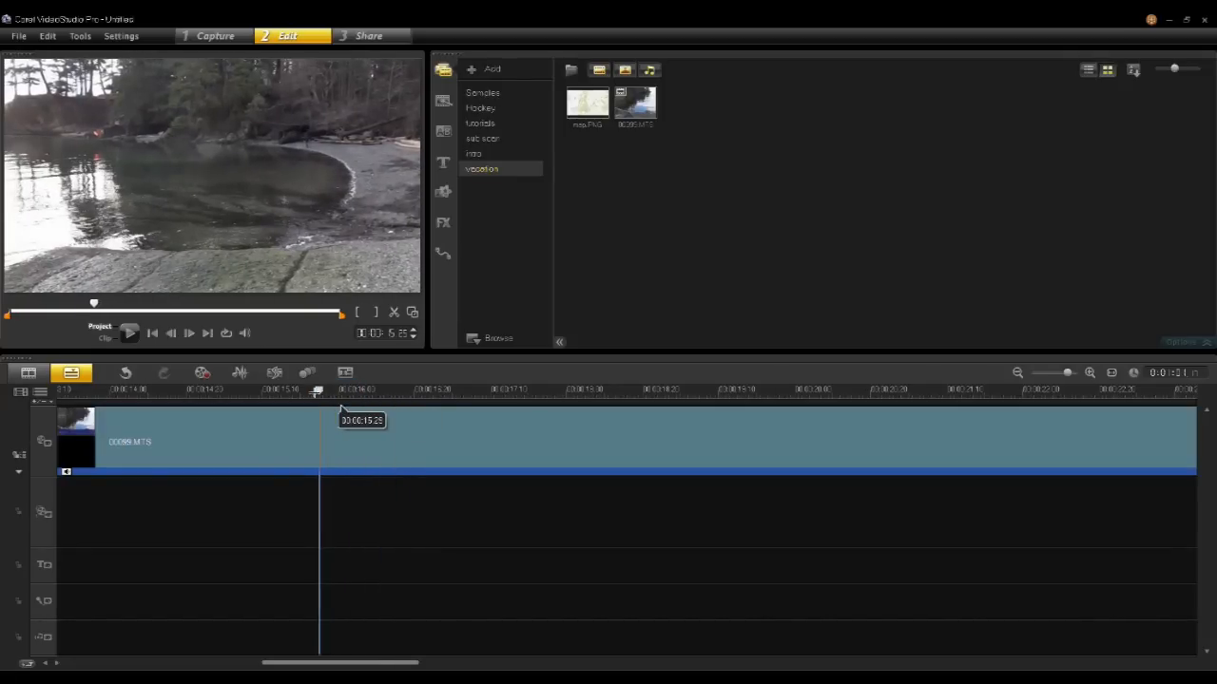
right_click(190, 437)
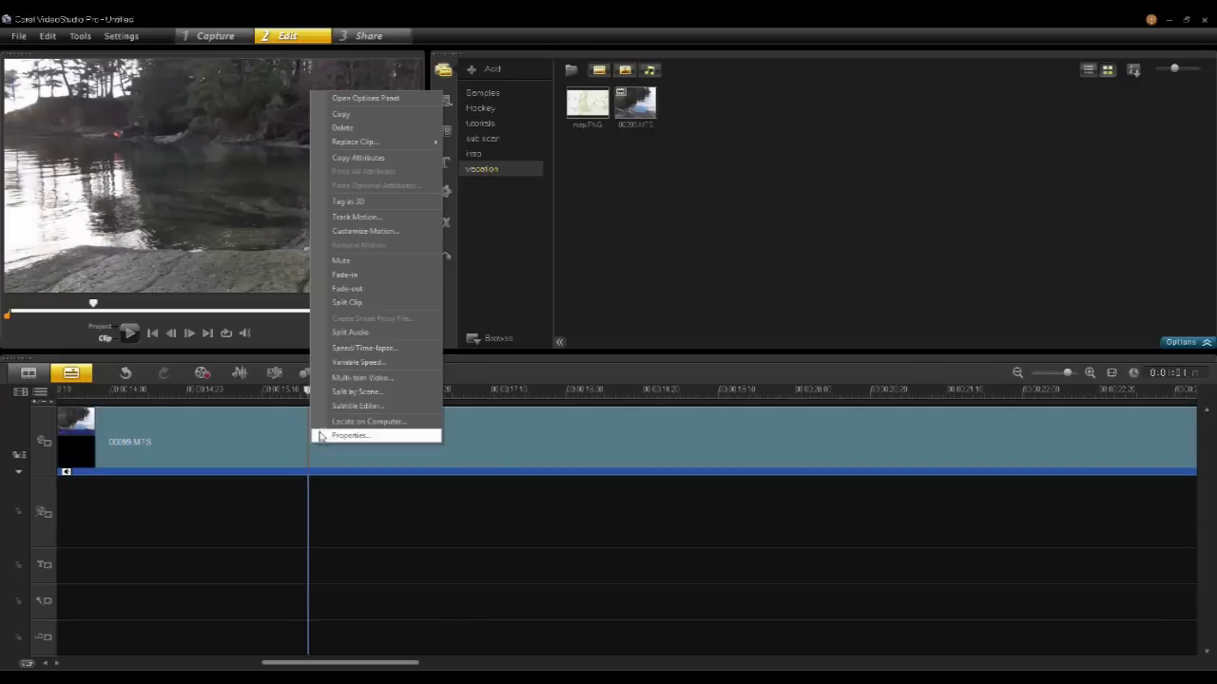
click(347, 302)
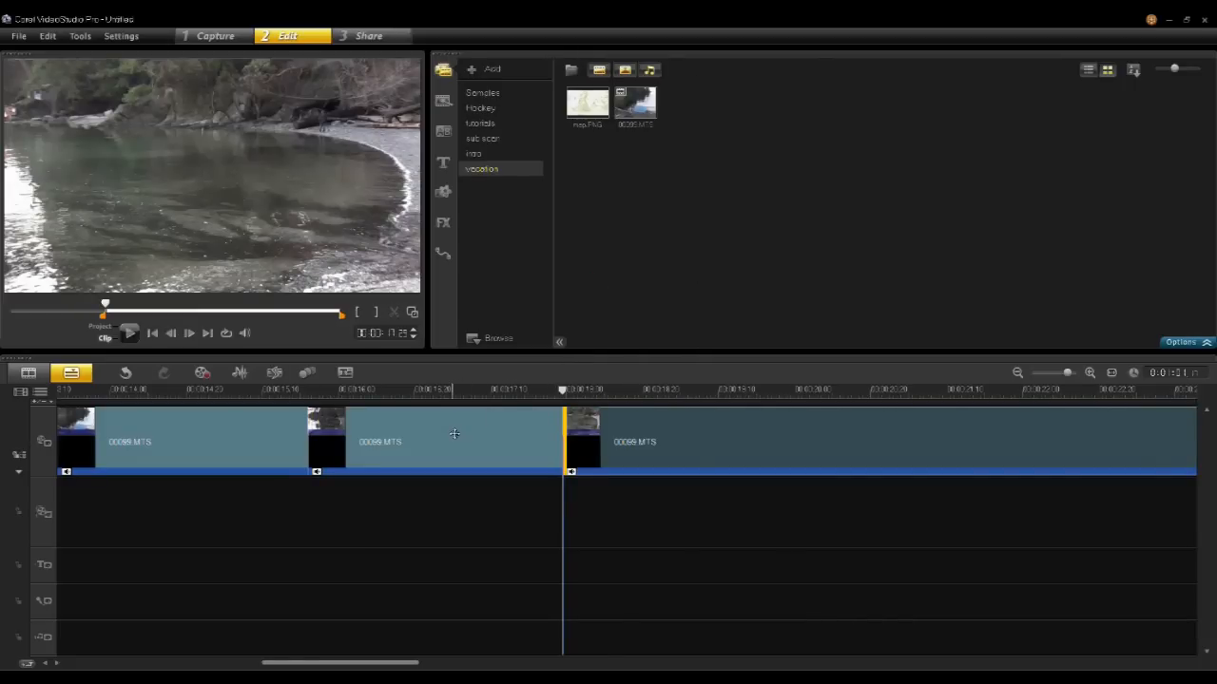
click(307, 388)
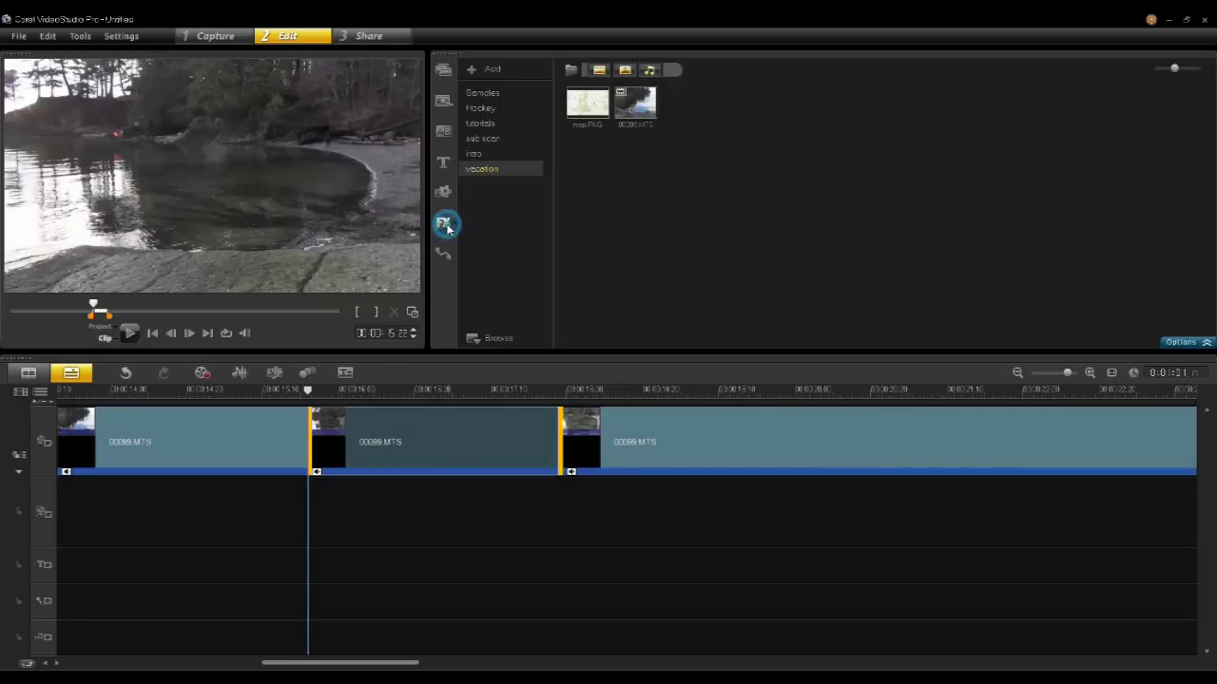
Apply the Script write-on filter from the FX library to the middle clip
click(445, 223)
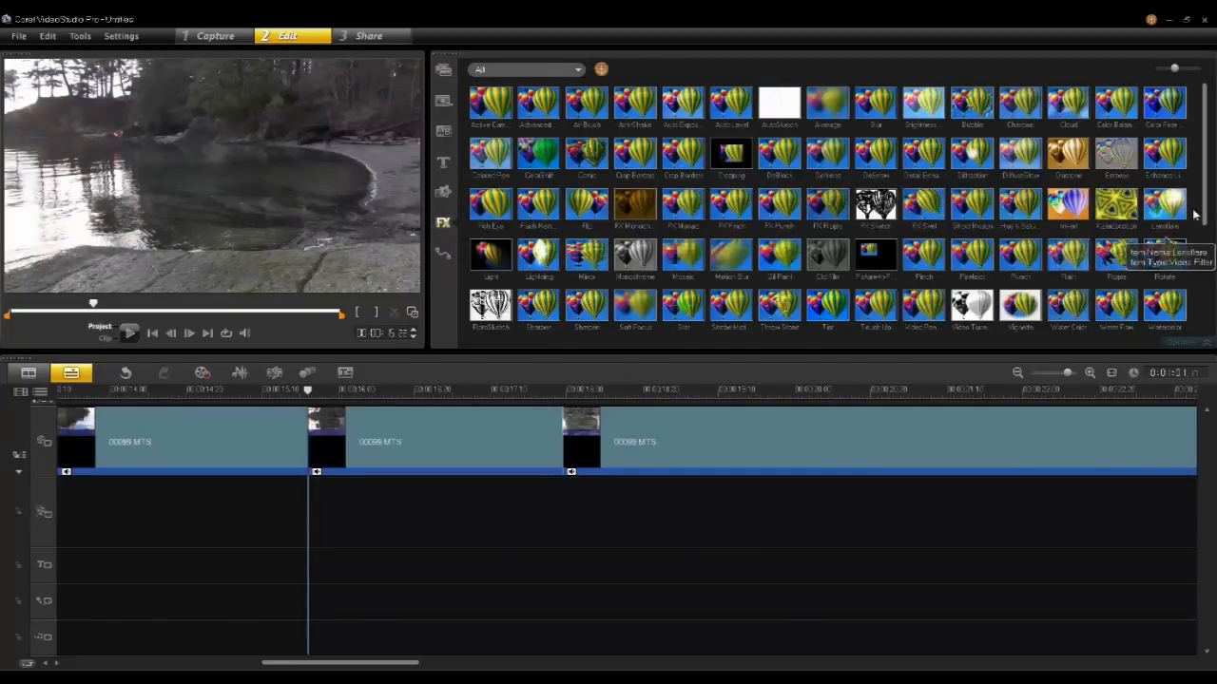
scroll(down, 3)
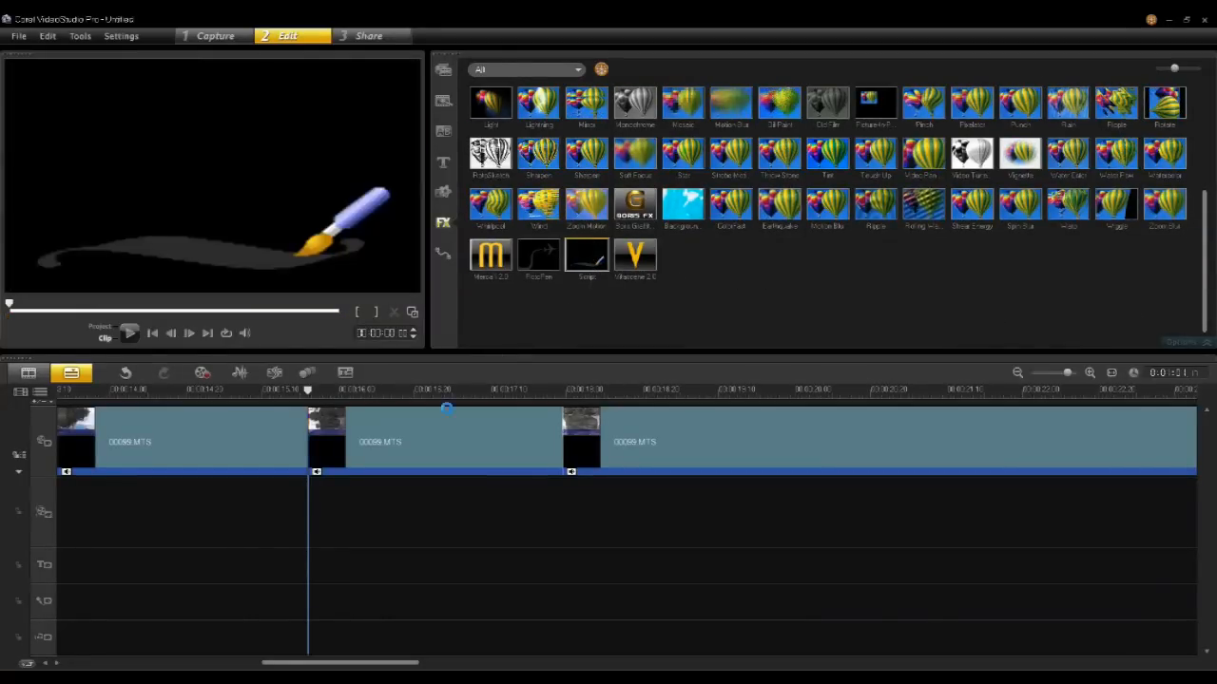
click(430, 439)
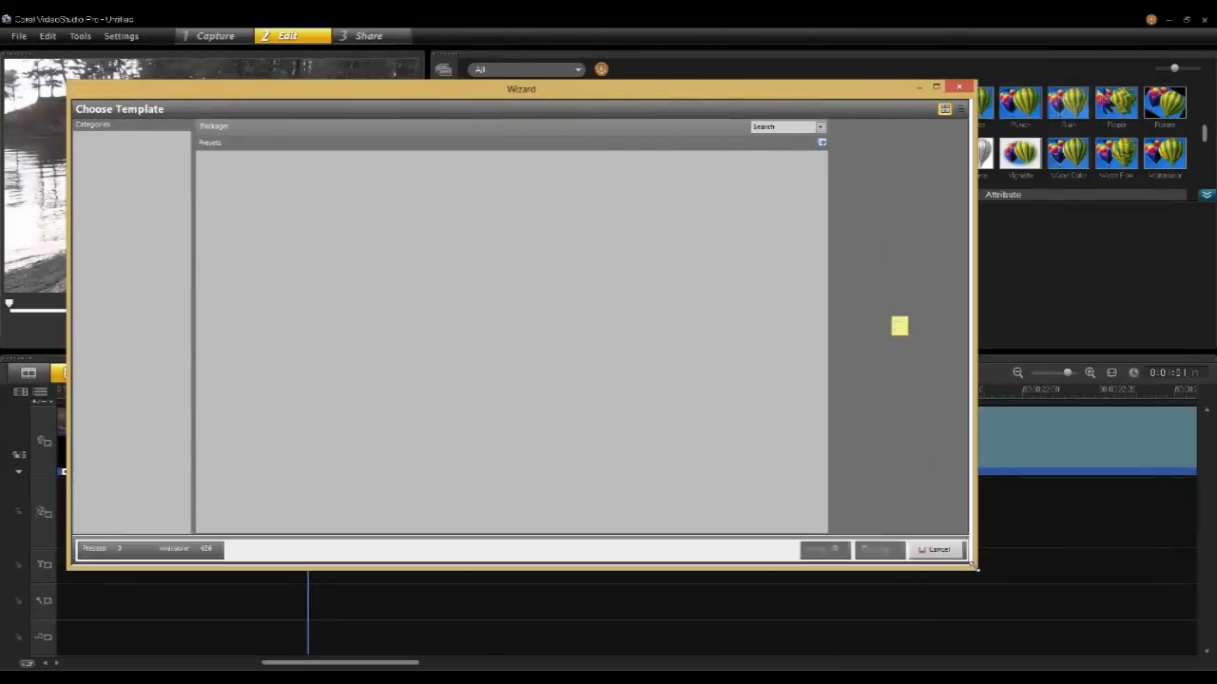
Browse Travel sights, Universal and News template categories, then pick the New Year preset
click(94, 136)
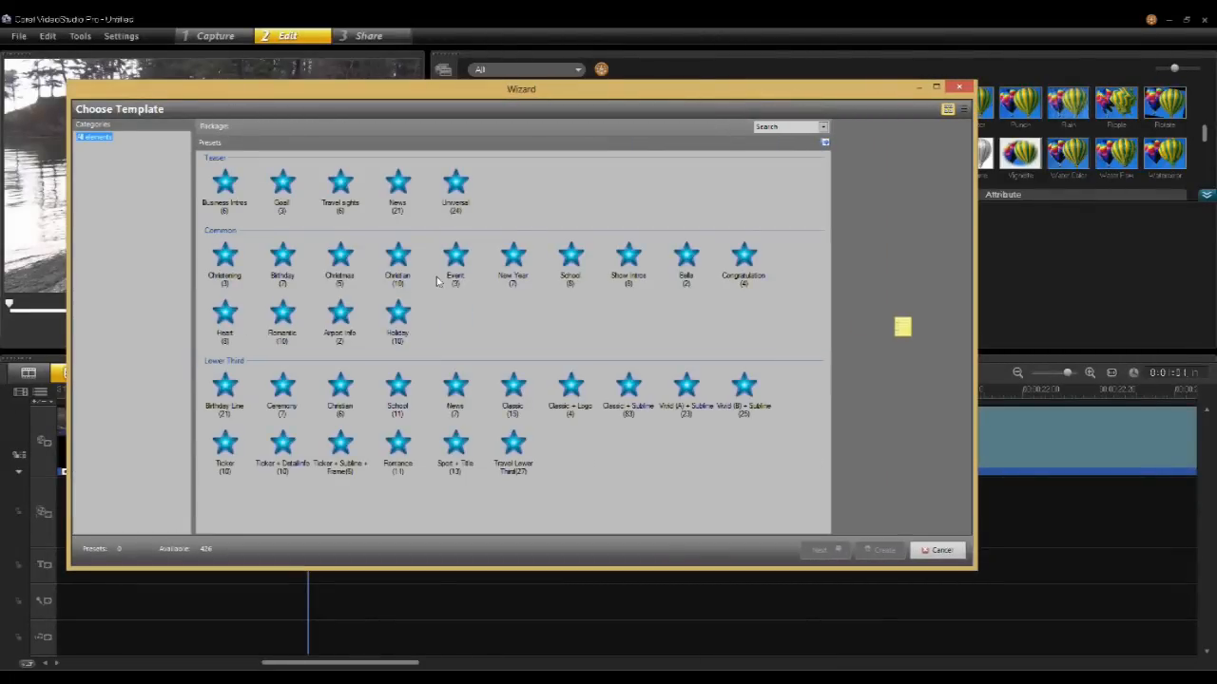
click(340, 188)
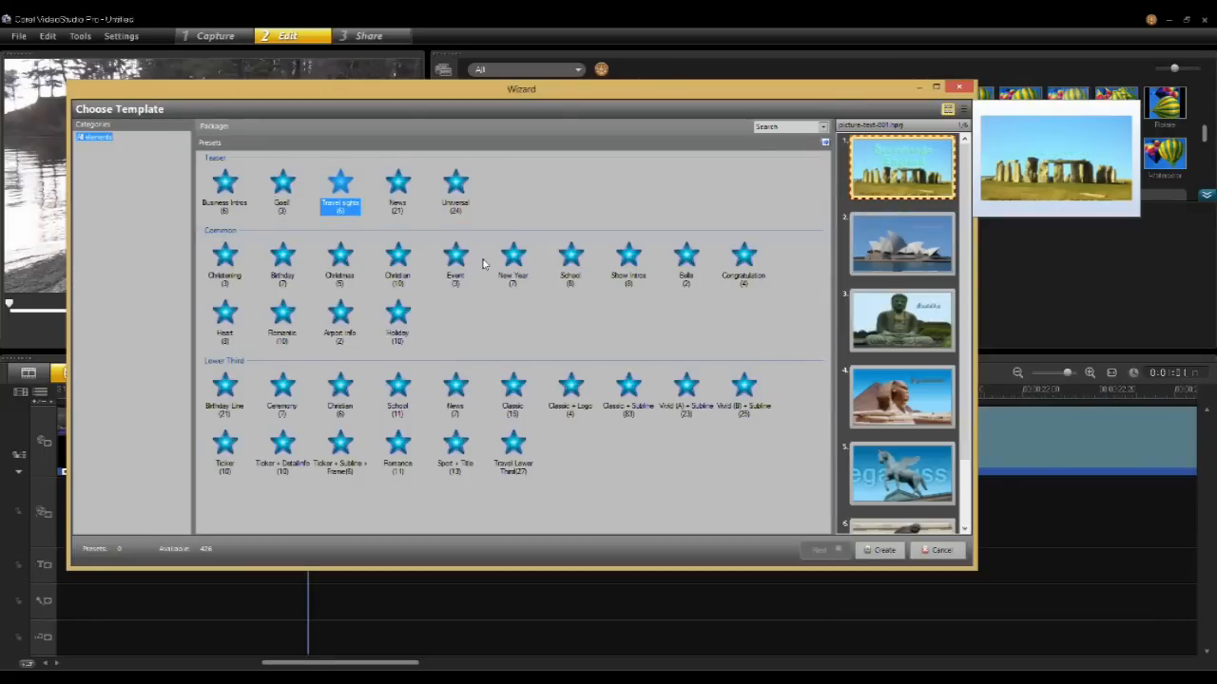
click(456, 190)
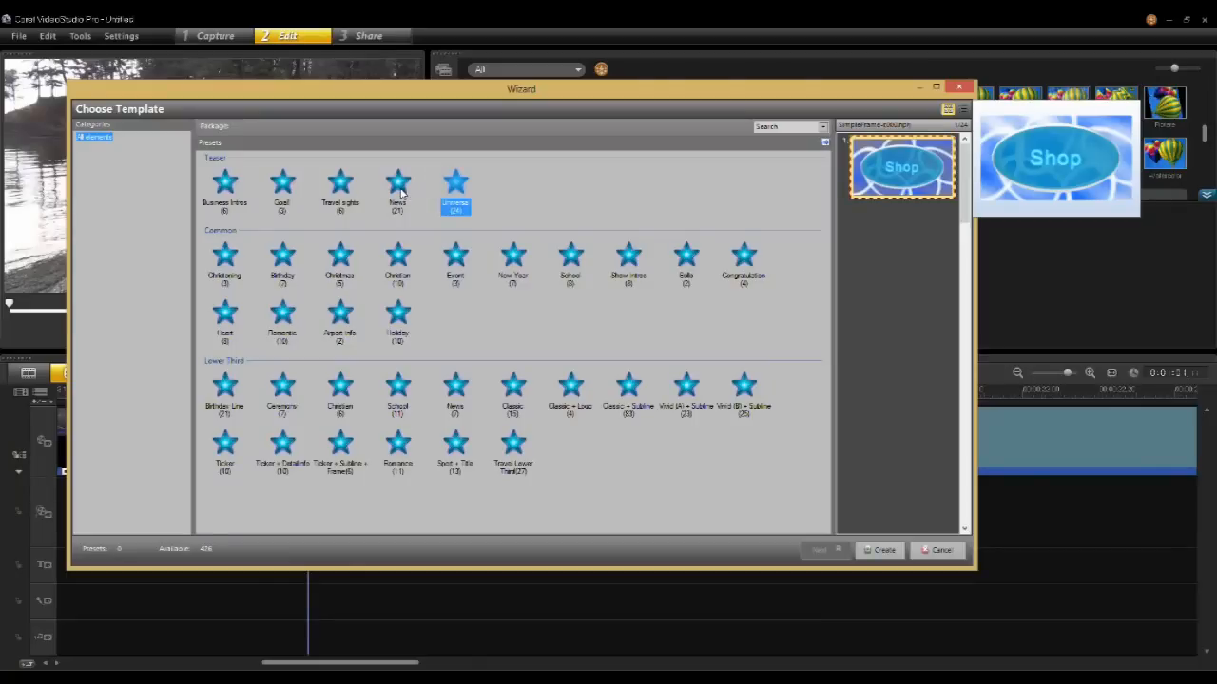
click(396, 185)
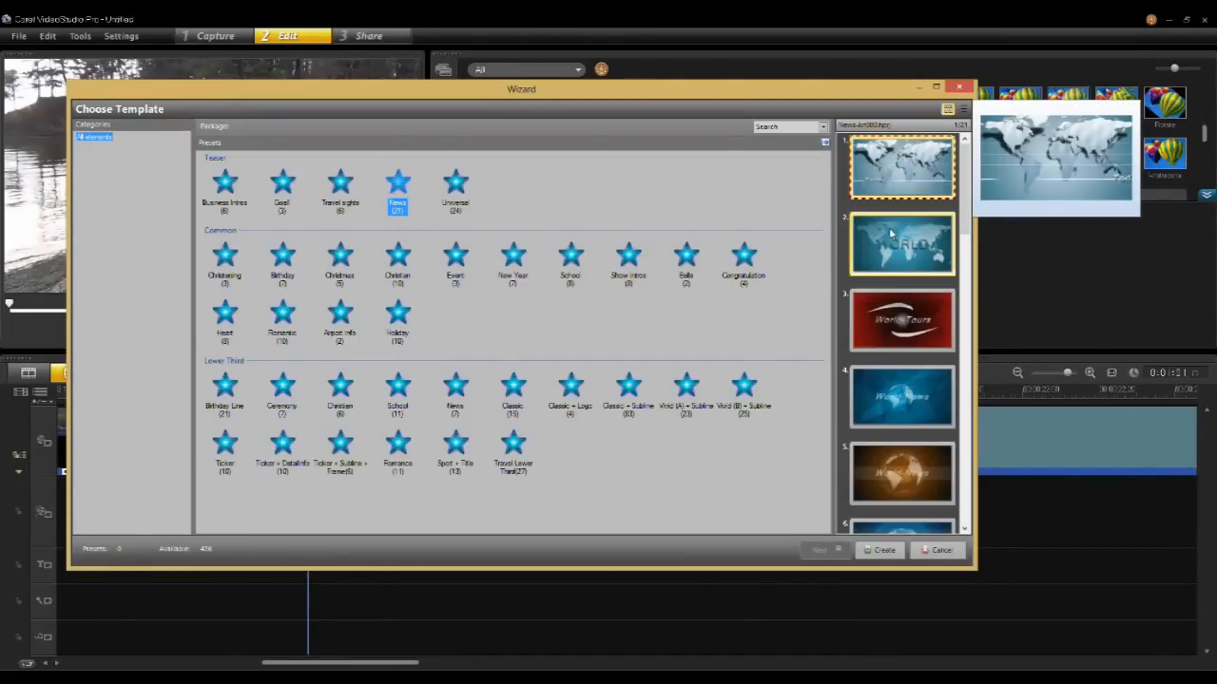
click(628, 264)
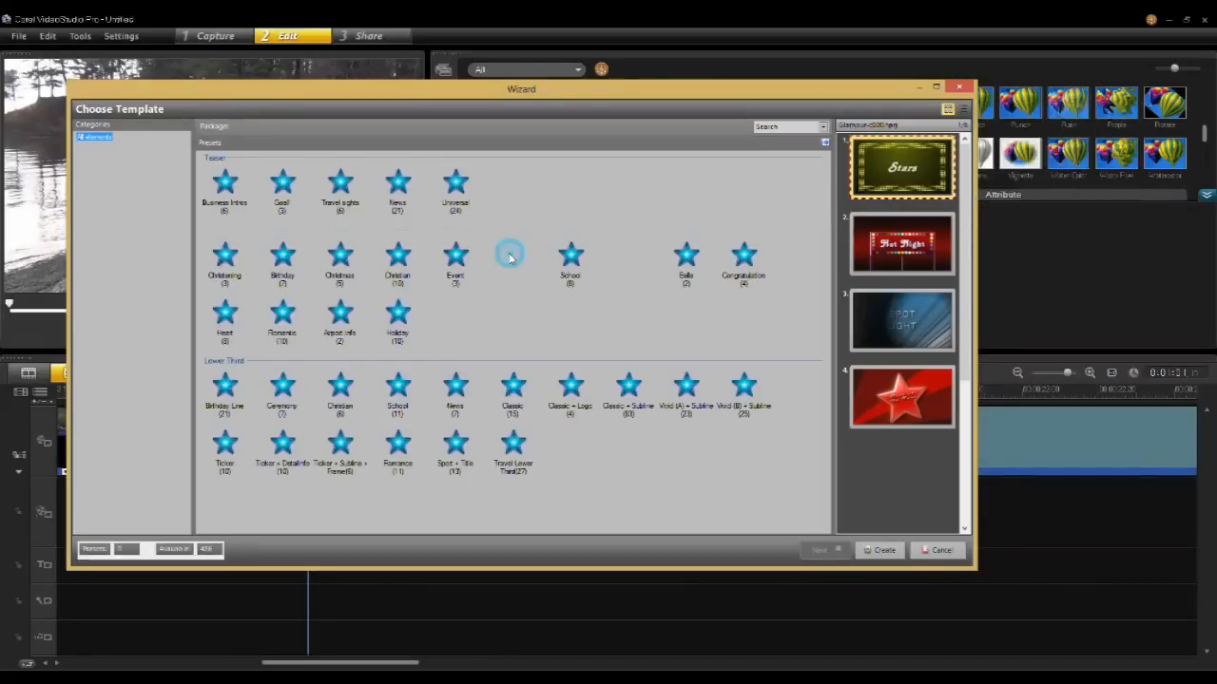
click(513, 257)
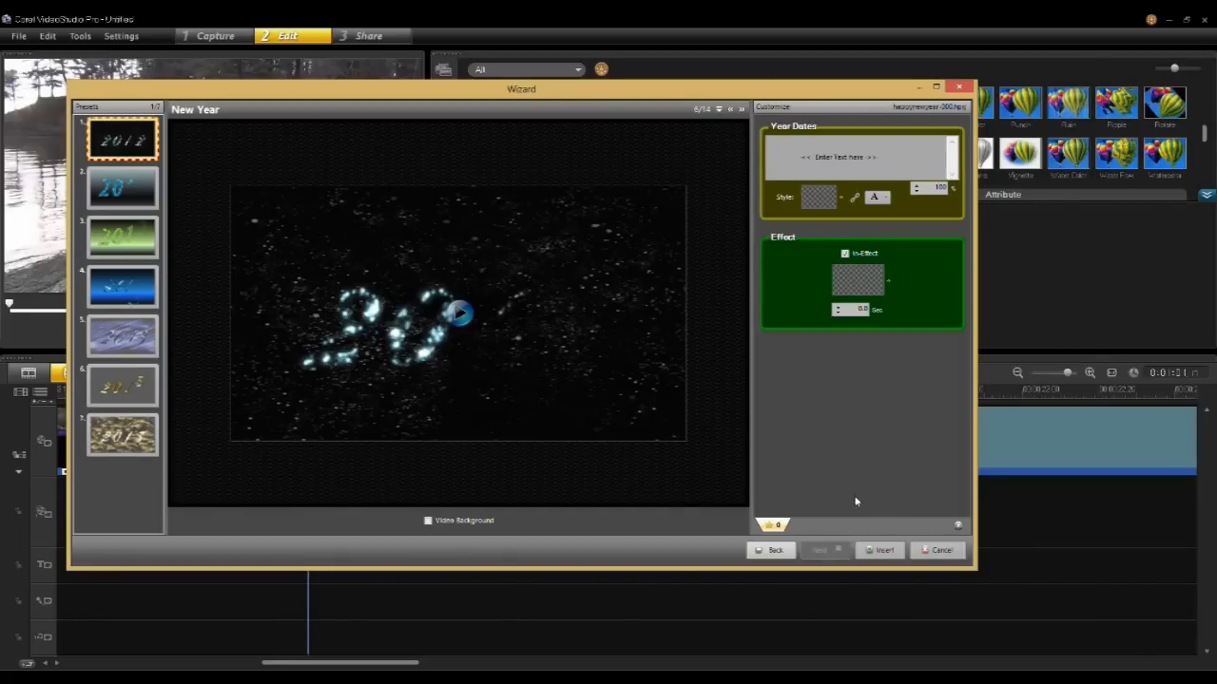
Replace the placeholder with 'Happy Day' at 50% size, preview, and enable Video Background
click(459, 313)
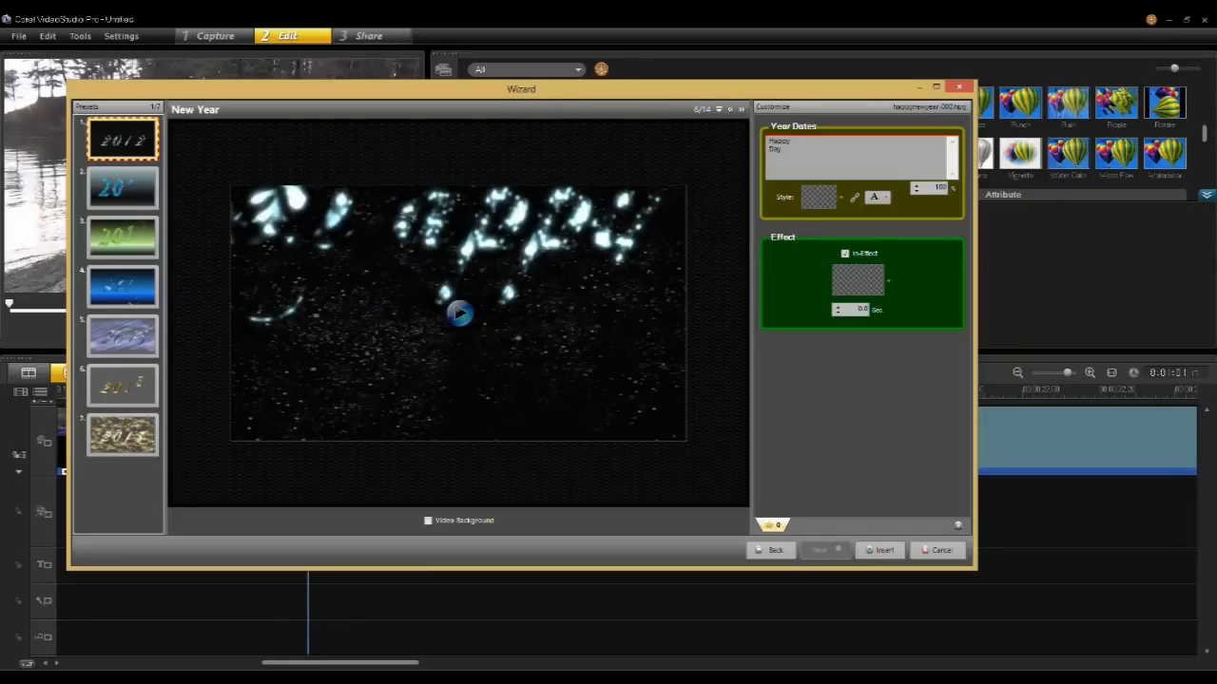
click(459, 314)
text(50)
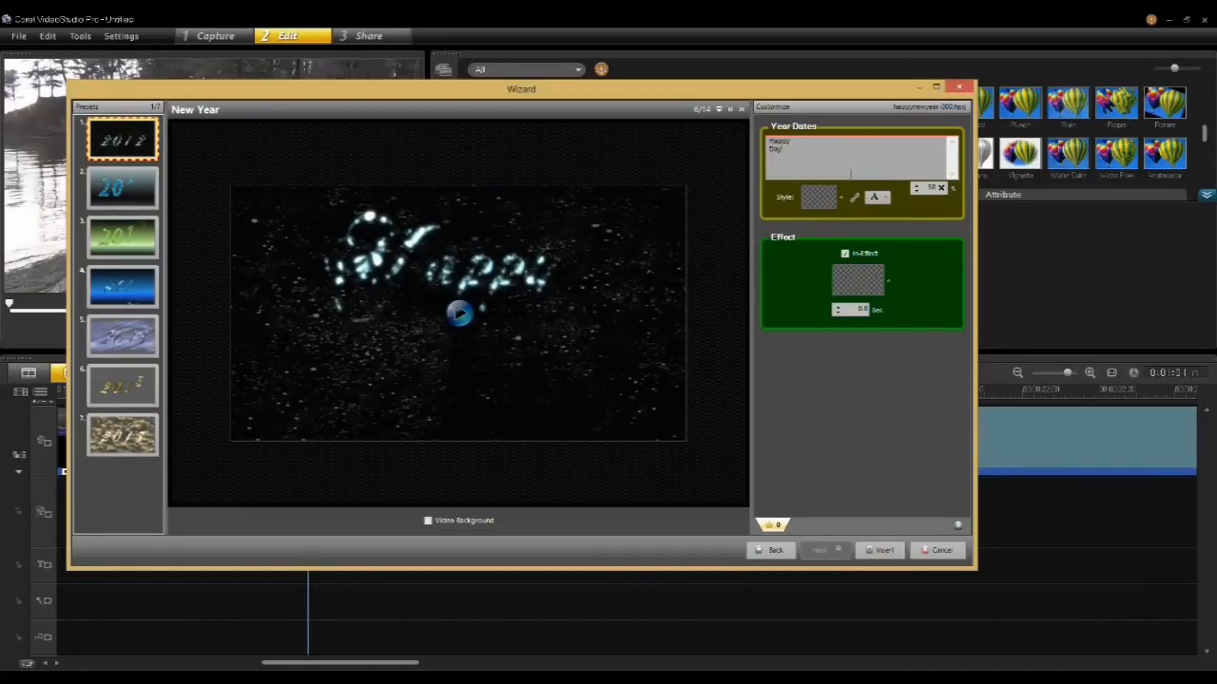
click(459, 313)
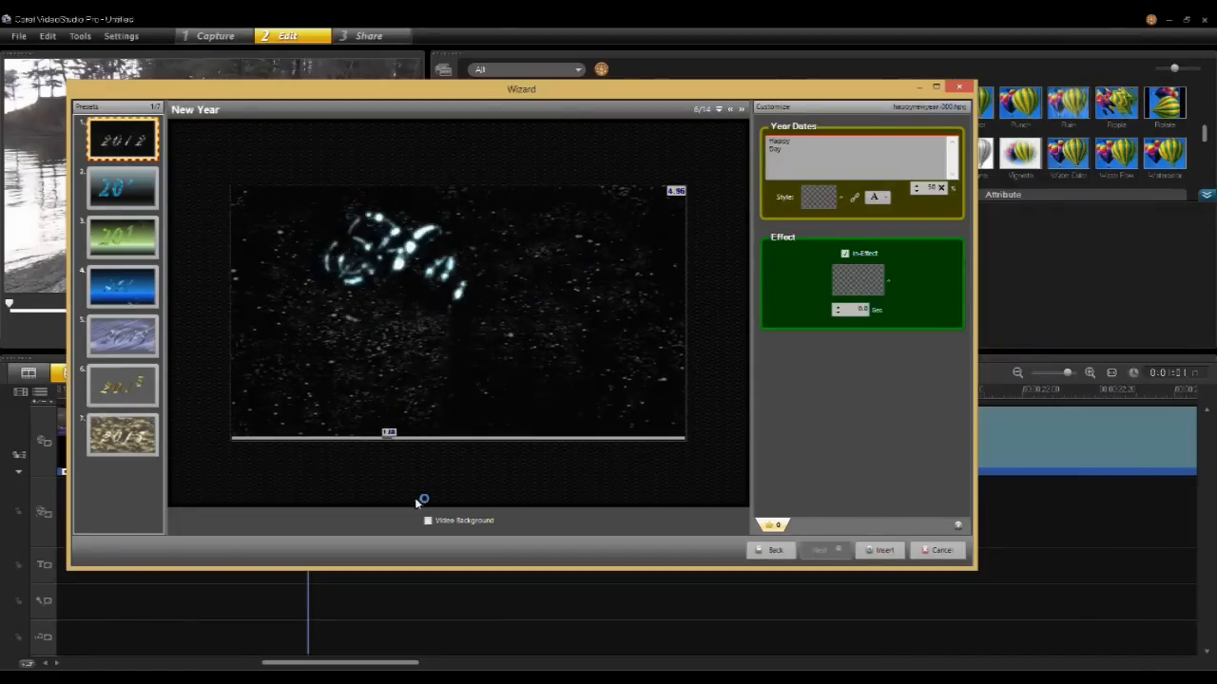
click(428, 520)
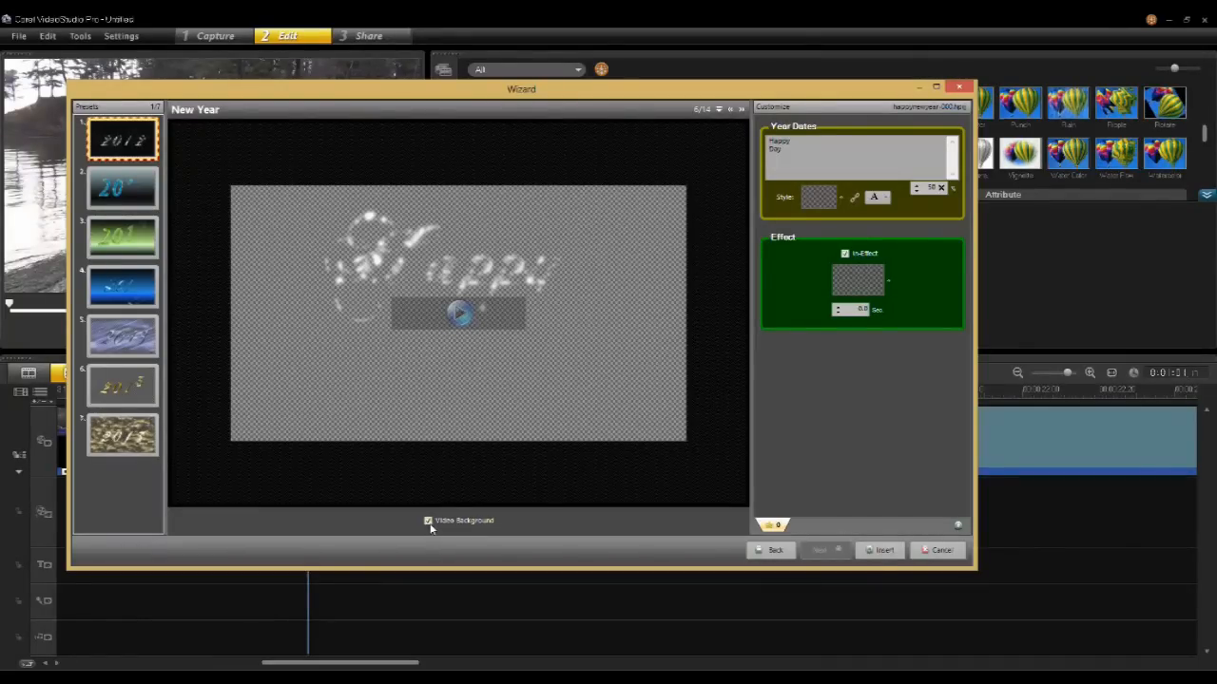
Preview the animation, then switch to preset 2 with glossy blue script
click(458, 314)
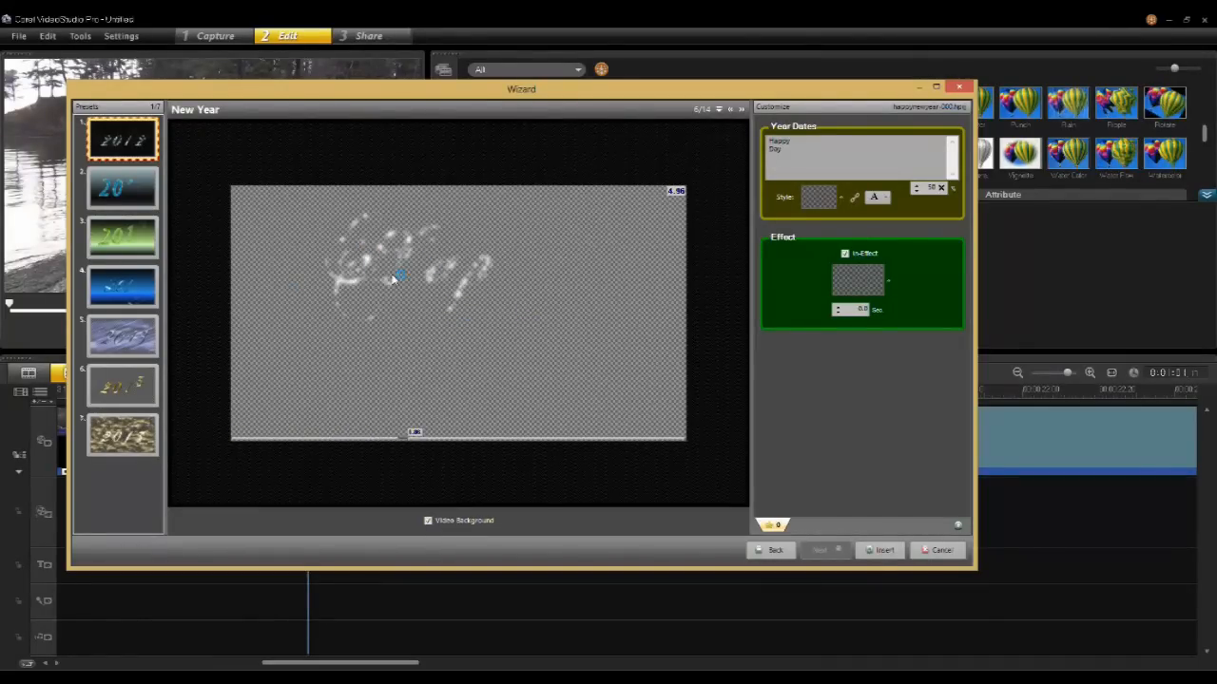
click(122, 188)
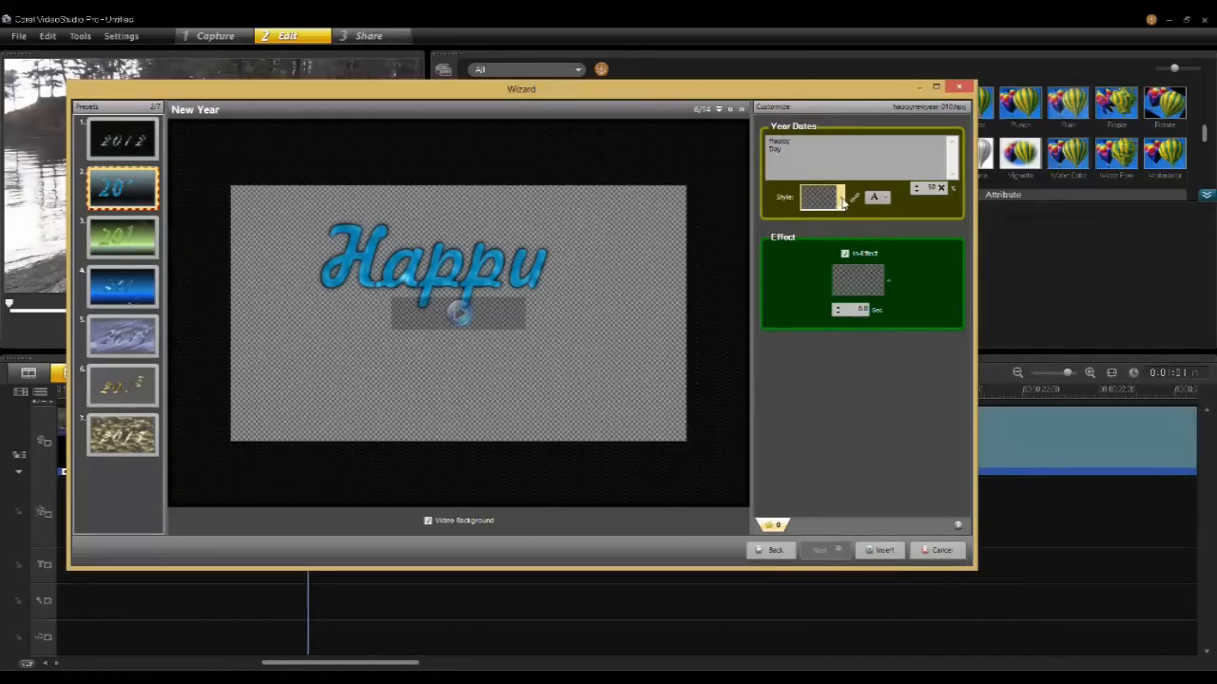
Apply the gold outlined Hg style from the Classic style presets
click(820, 196)
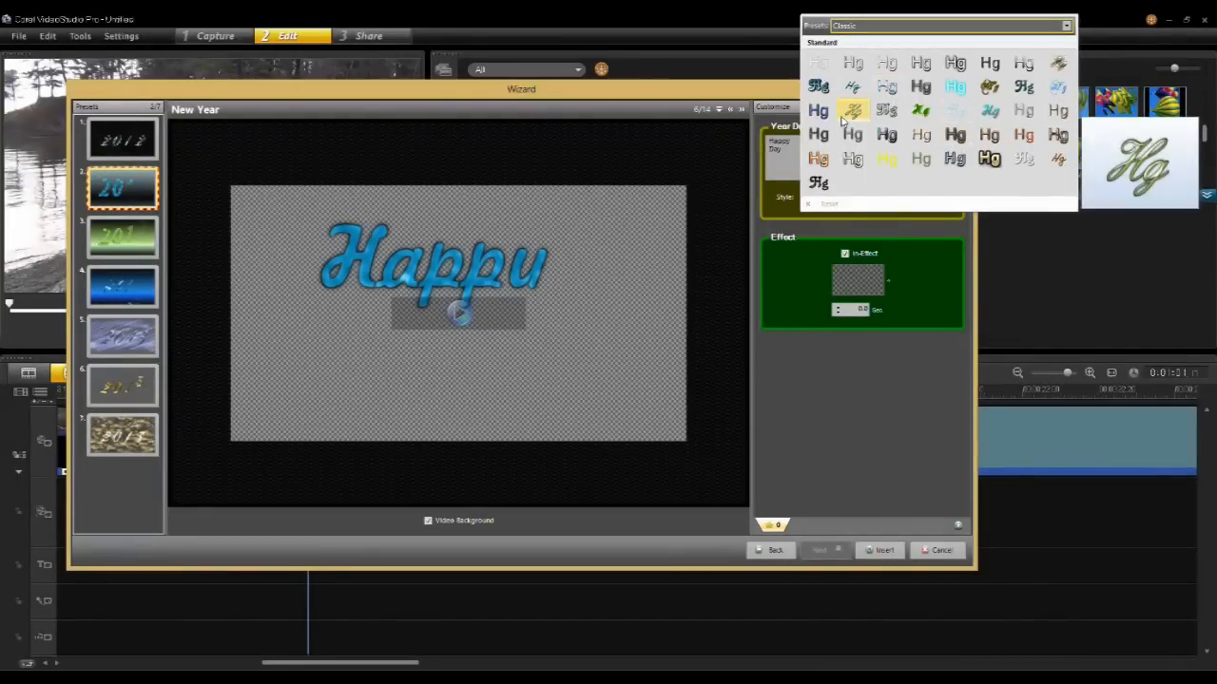
click(852, 109)
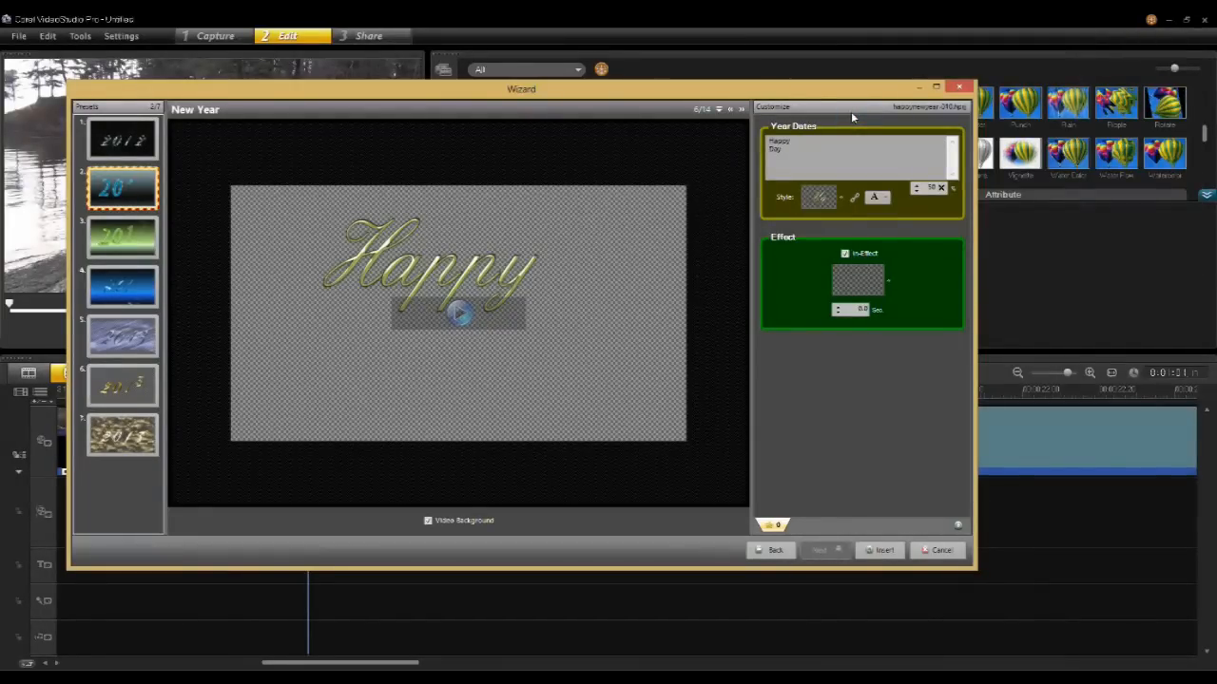
click(459, 314)
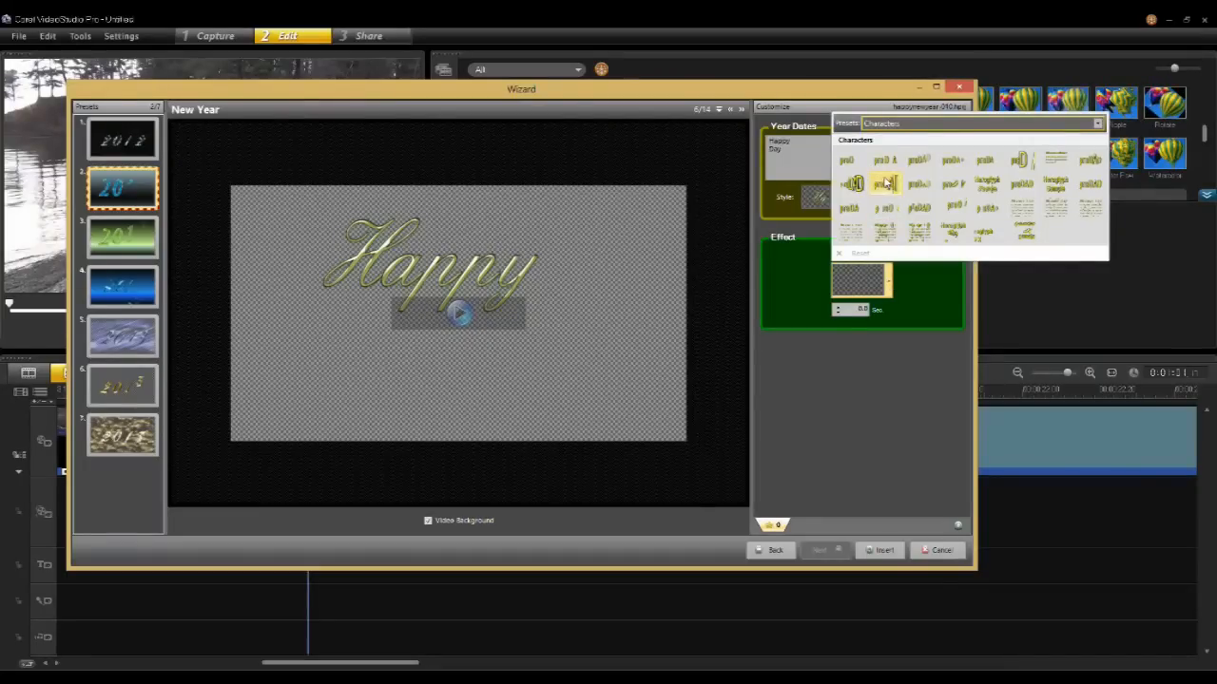
mouse_move(891, 209)
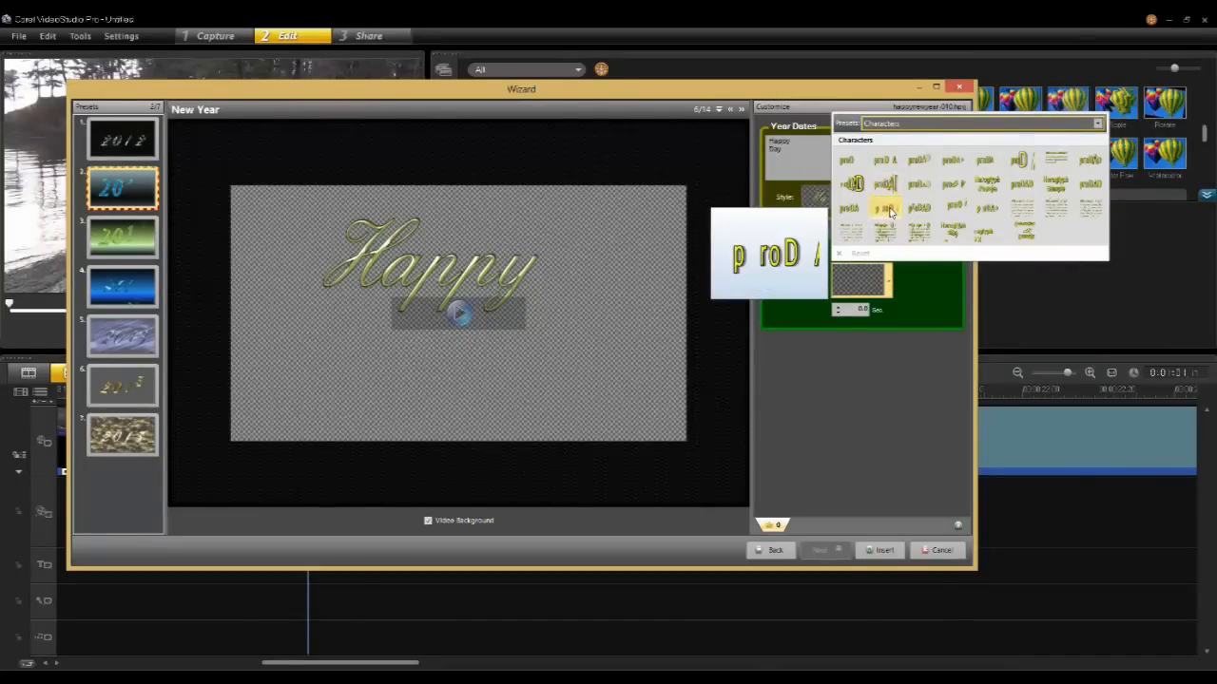
Pick a letter-by-letter character effect from the Characters effect presets
click(917, 208)
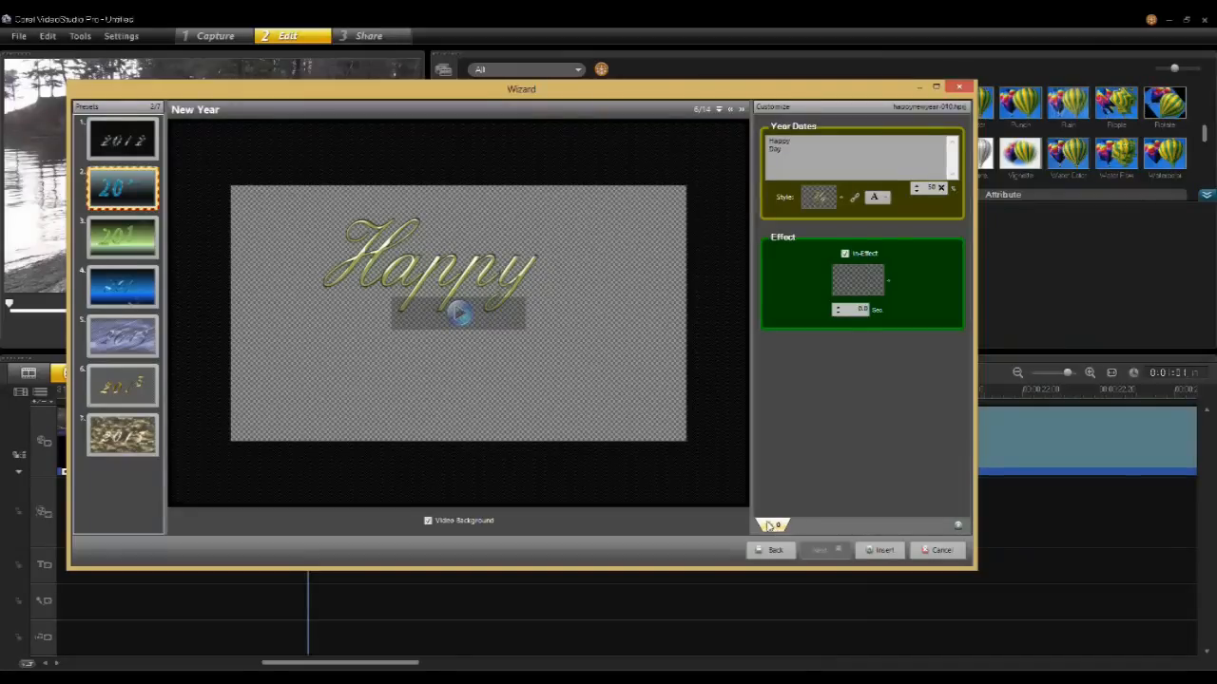
mouse_move(784, 530)
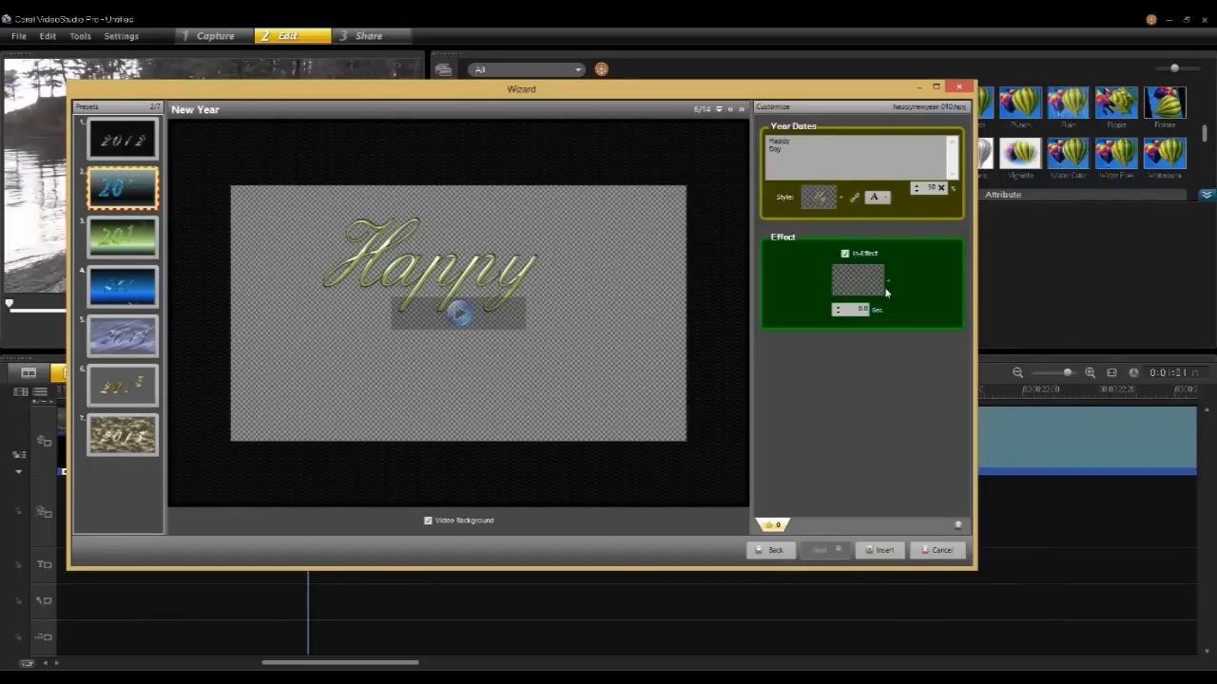
Switch to the plain white script style and insert the text into the video
click(875, 198)
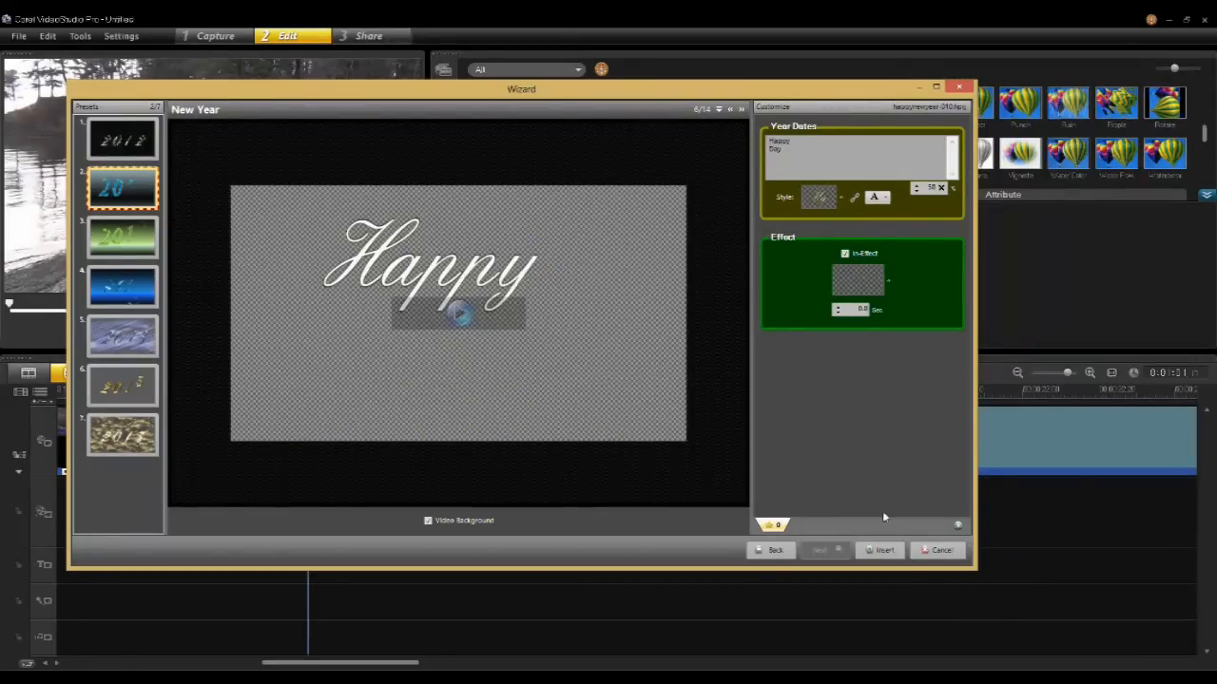
click(940, 549)
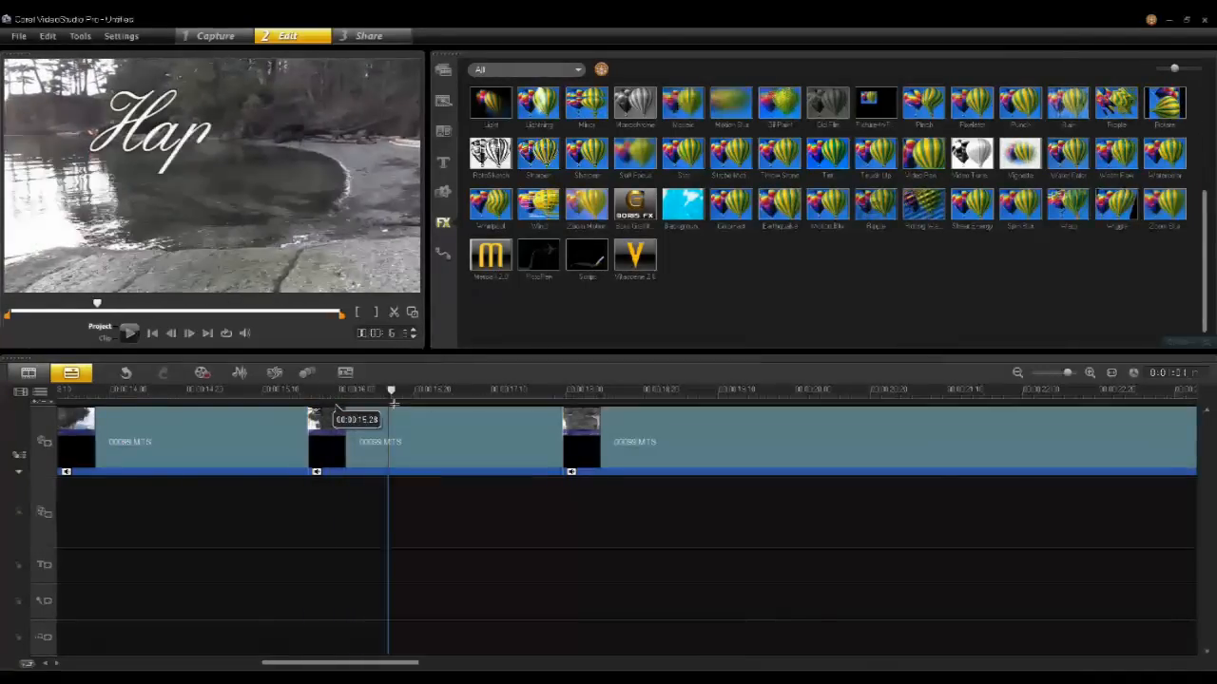
click(504, 389)
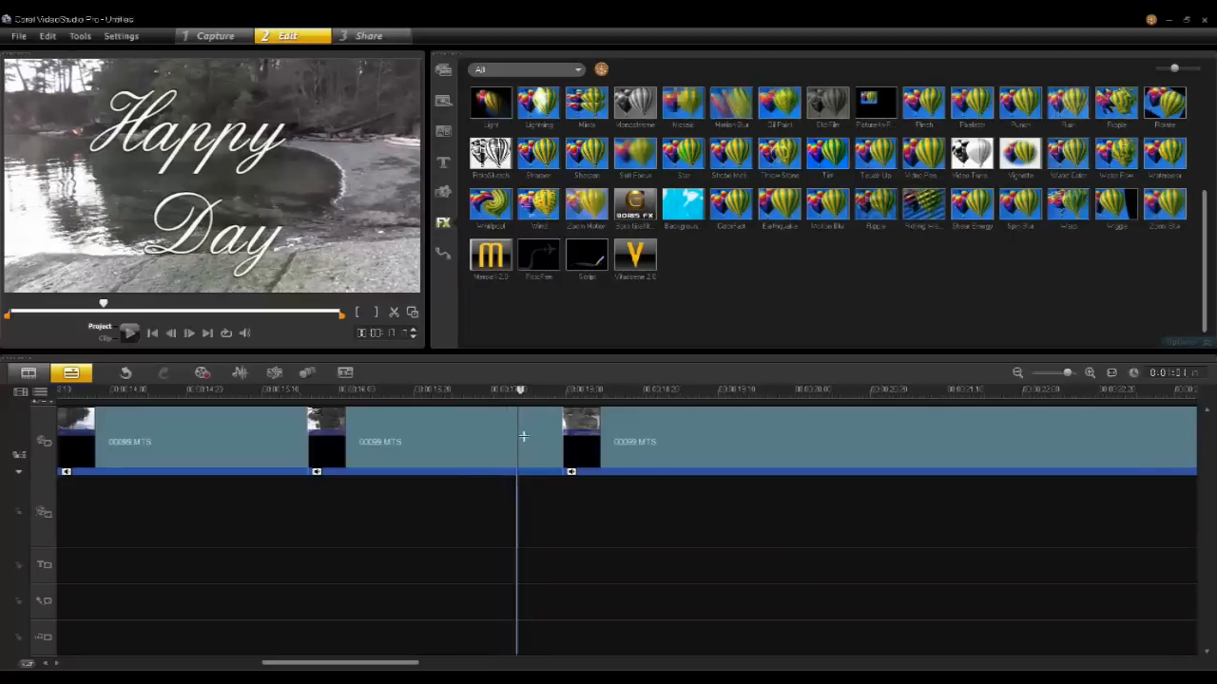
click(387, 389)
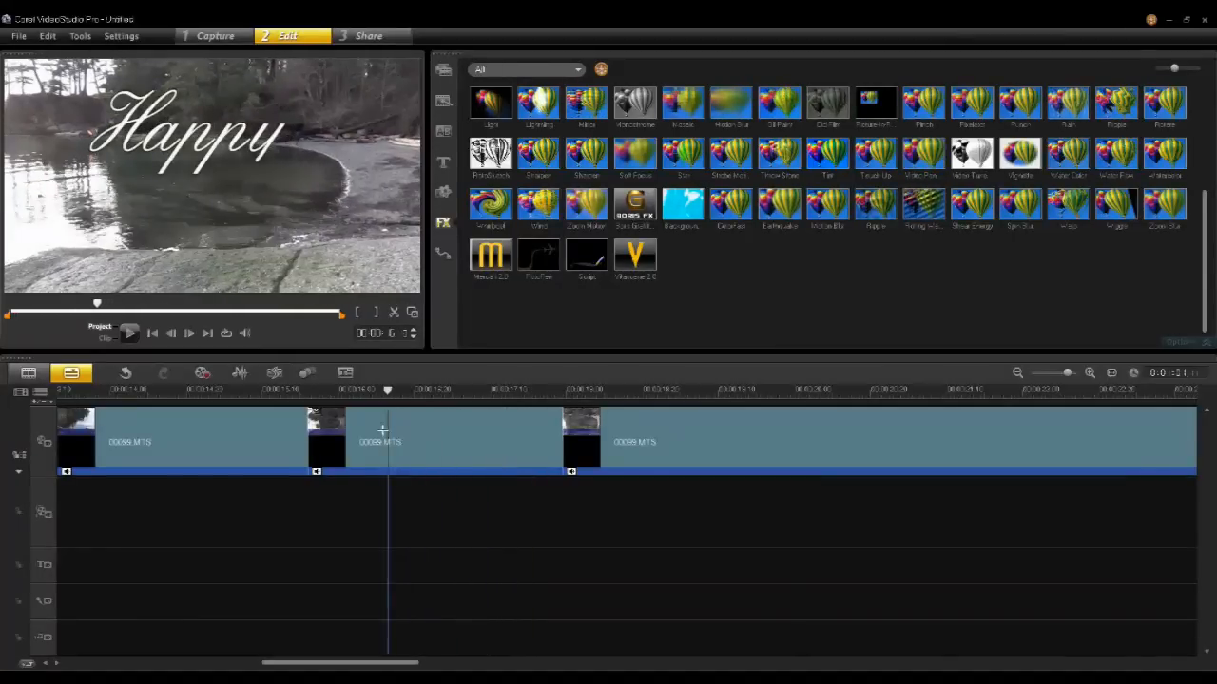